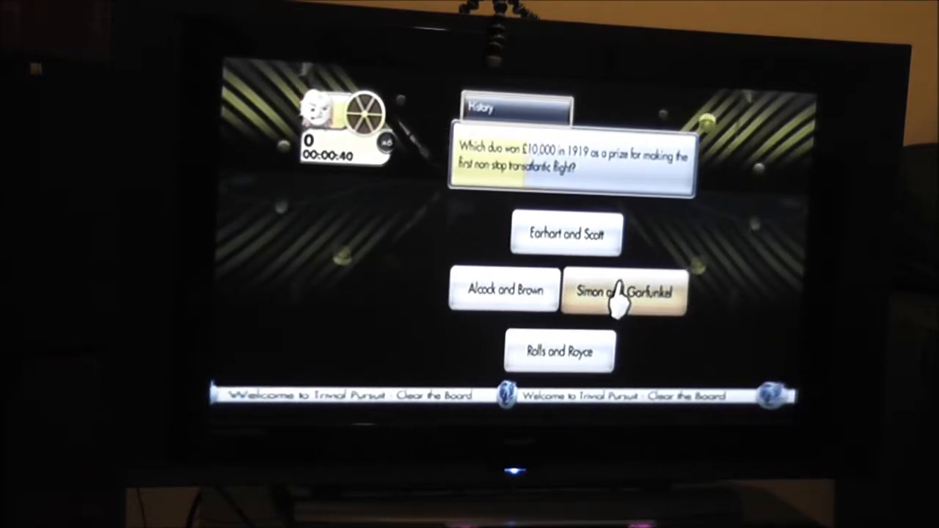
{"action": "mouse_move", "coordinate": [557, 351]}
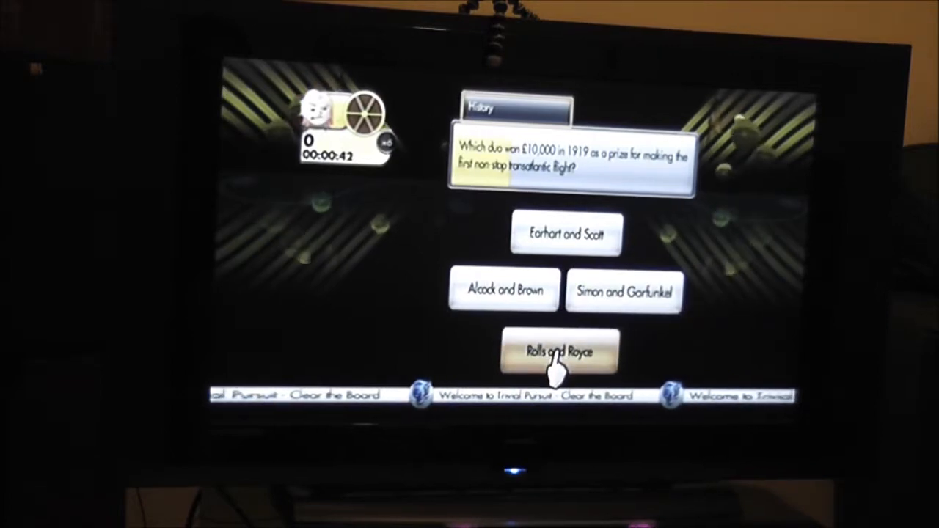
Step: Answer the 1919 transatlantic flight History question with 'Rolls and Royce', marked wrong
{"action": "left_click", "coordinate": [559, 350]}
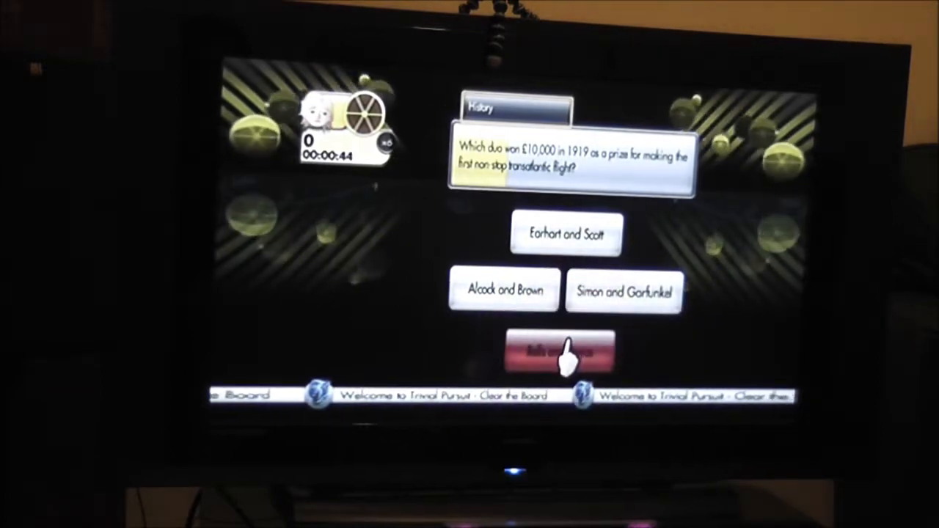
{"action": "left_click", "coordinate": [503, 289]}
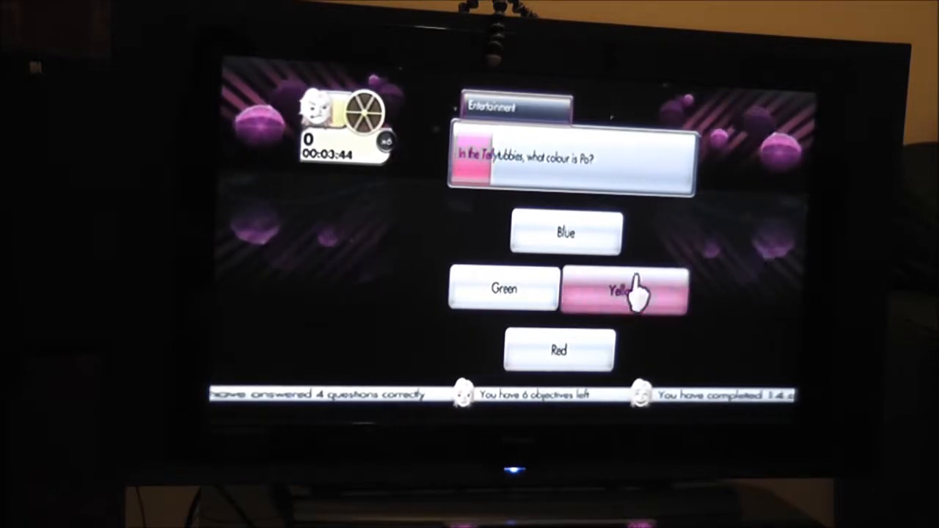
Step: Answer the Po Teletubbies colour question with 'Yellow', moving the score to 19
{"action": "left_click", "coordinate": [626, 290]}
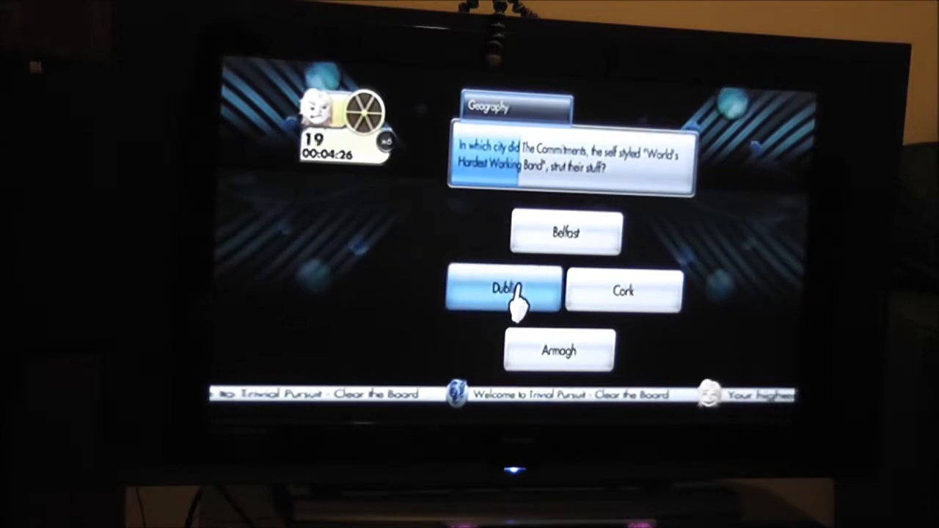
Step: Answer The Commitments' city Geography question with 'Dublin', raising the score to 173
{"action": "left_click", "coordinate": [502, 290]}
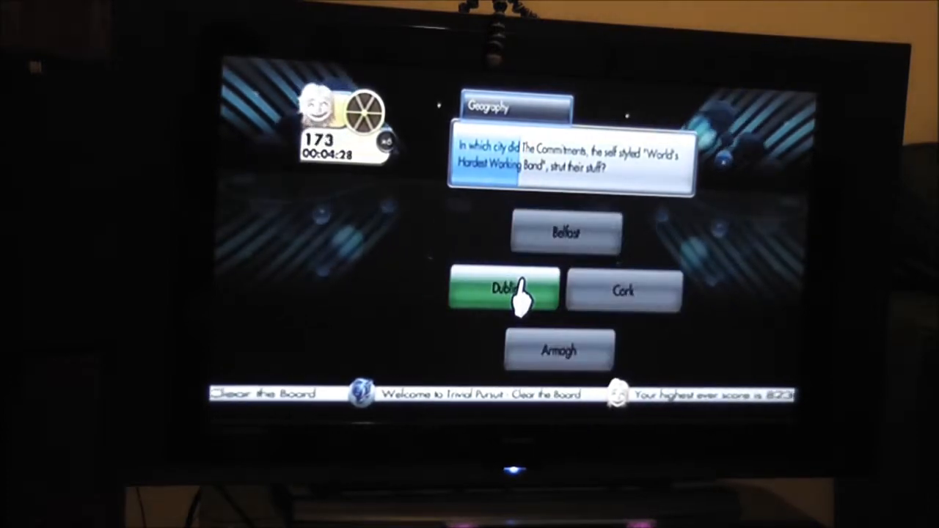